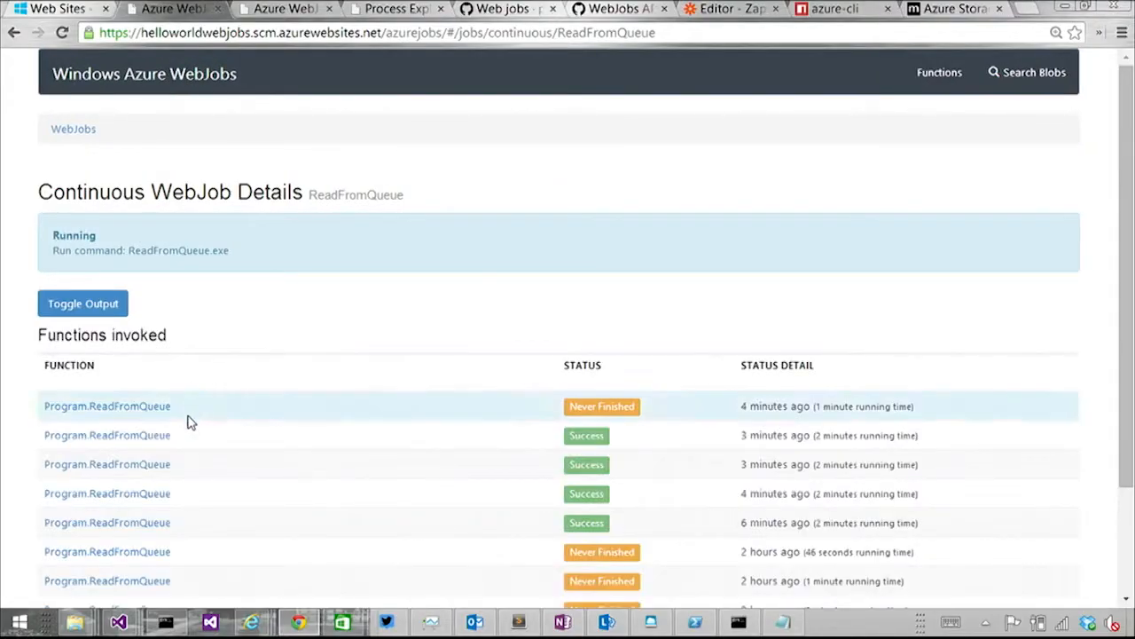
pyautogui.scroll(-3)
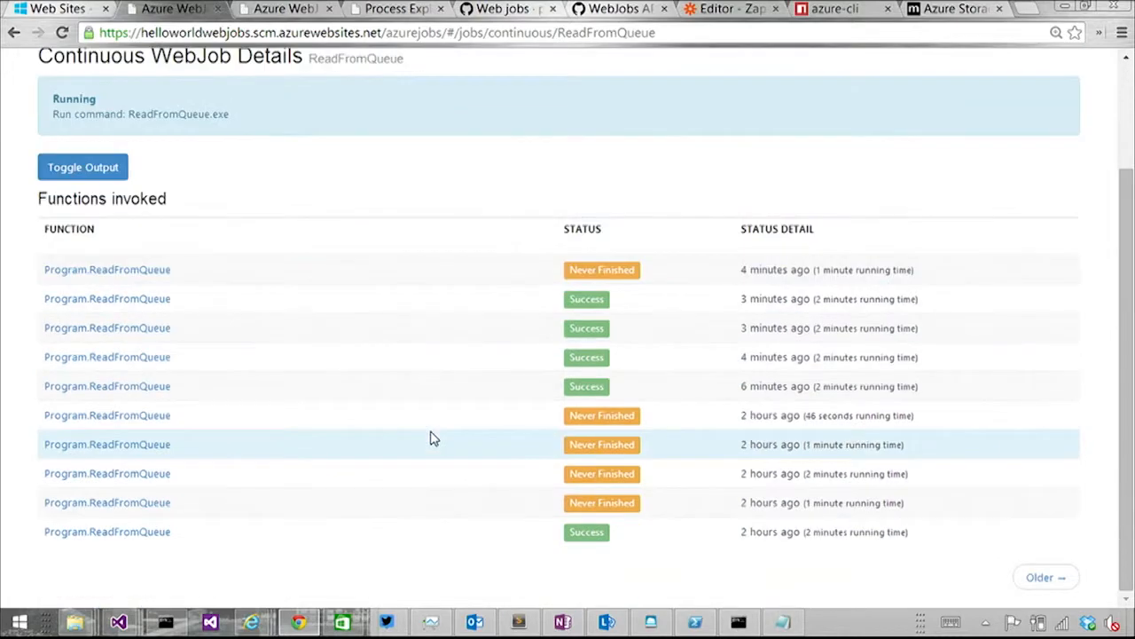
pyautogui.moveTo(225, 302)
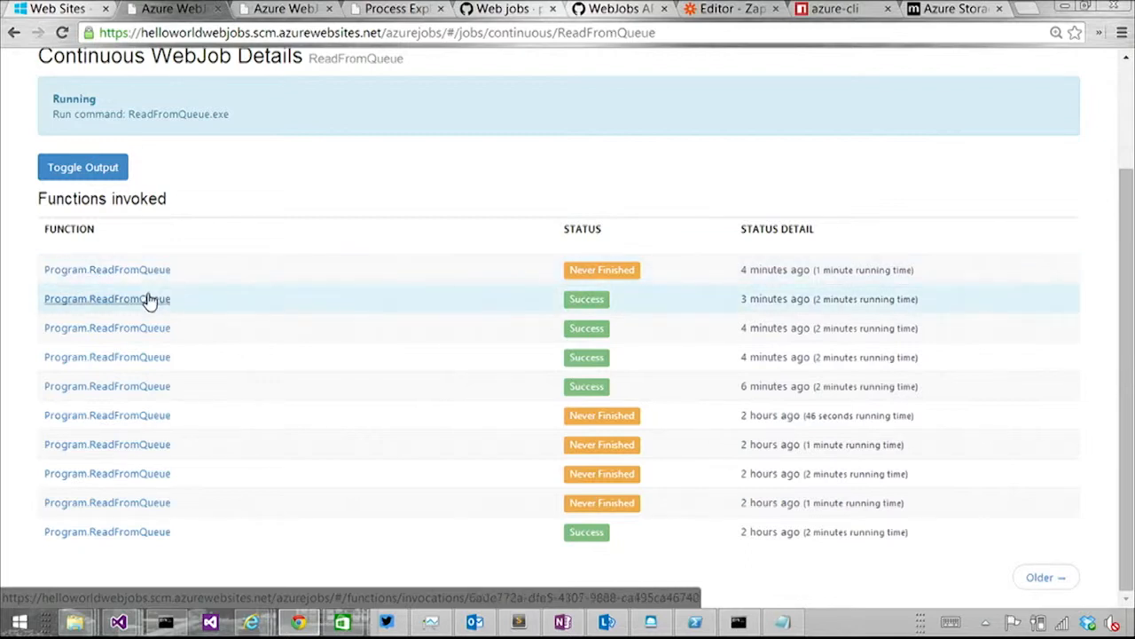
pyautogui.moveTo(147, 299)
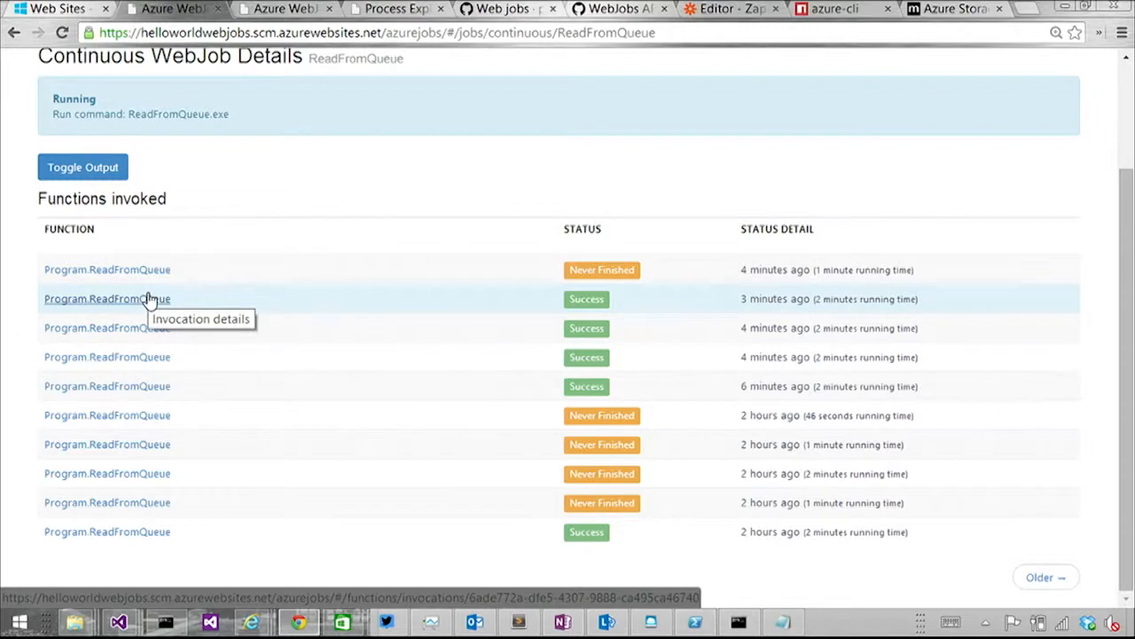